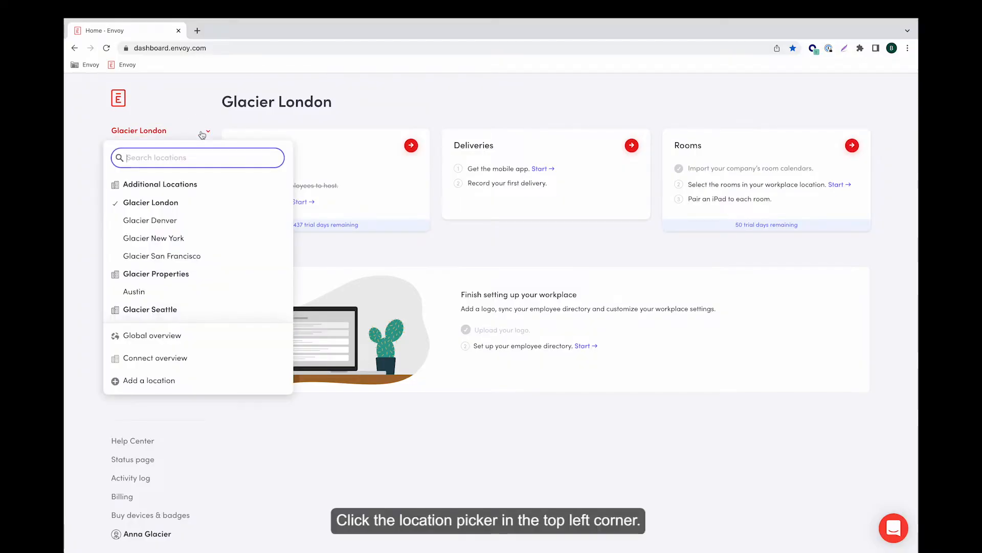
pyautogui.moveTo(156, 274)
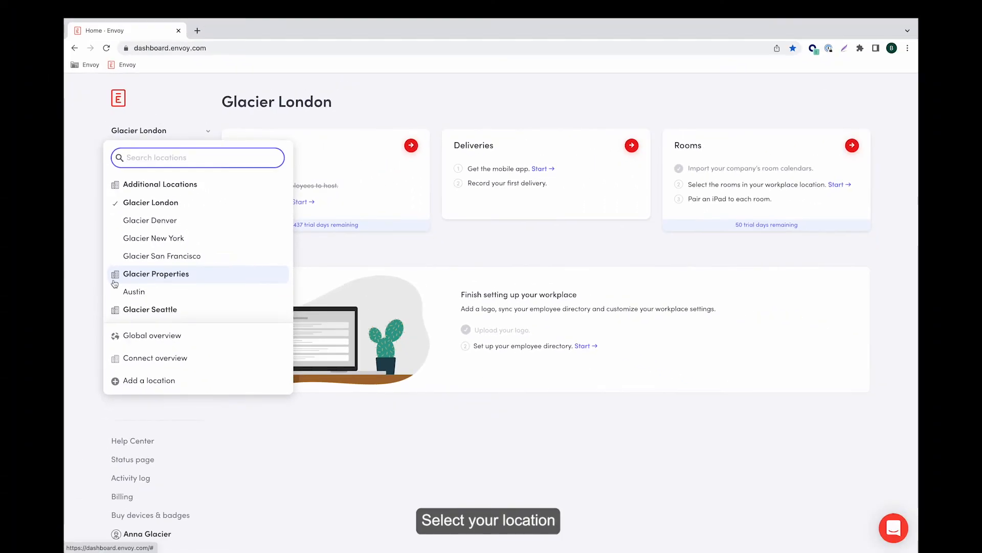
# - Switch the dashboard from Glacier London to the Austin location under Glacier Properties
pyautogui.click(134, 291)
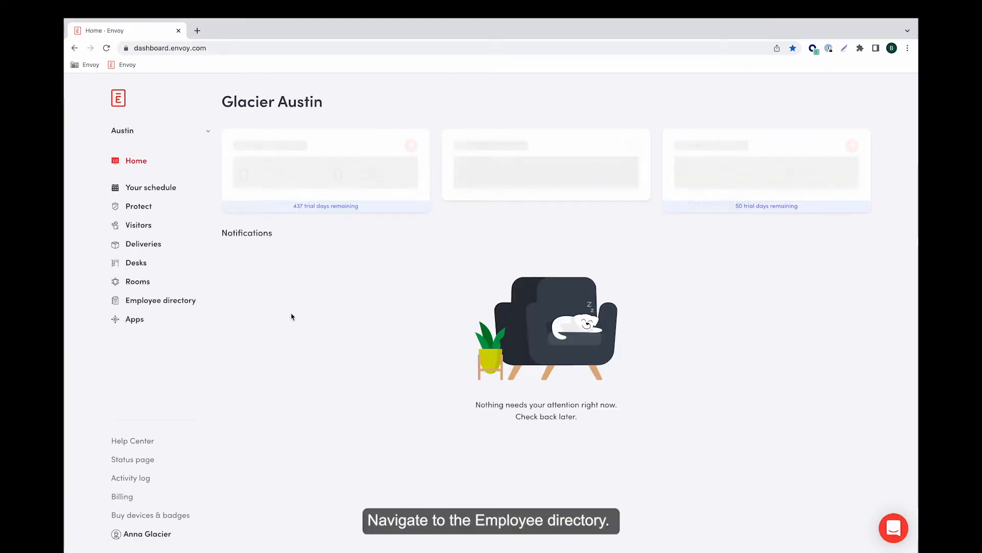
# - Open the Austin employee directory, view the CSV import page, then return to All employees
pyautogui.click(160, 300)
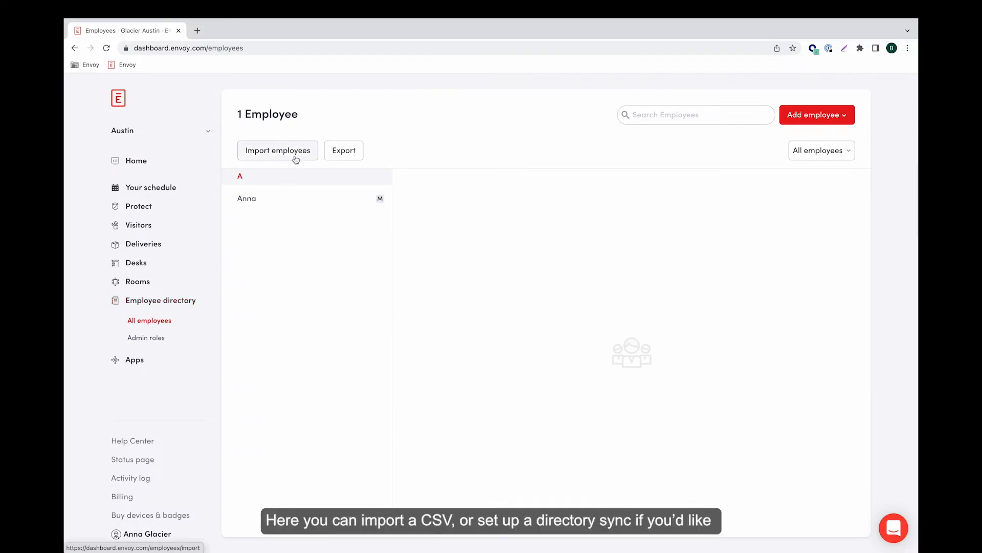
pyautogui.click(277, 150)
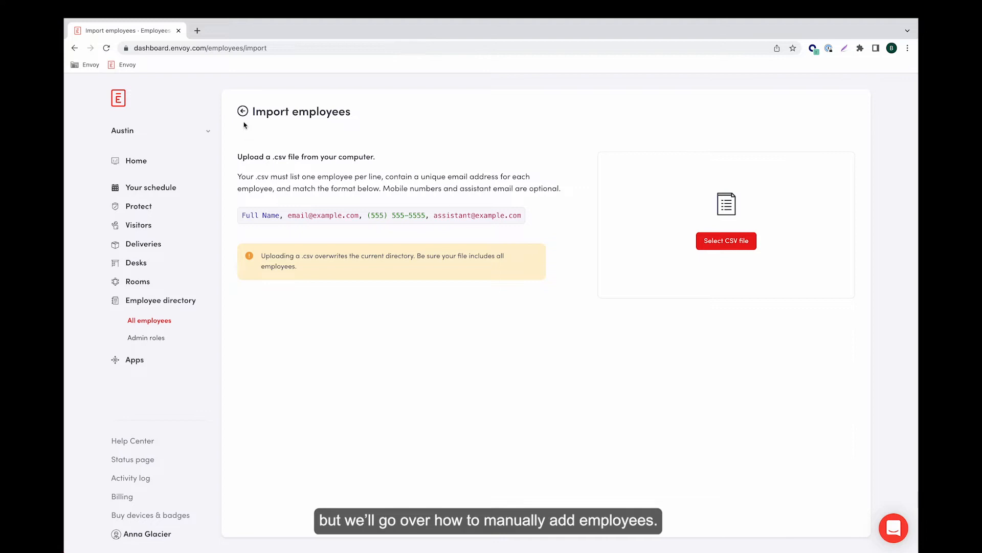
pyautogui.click(243, 111)
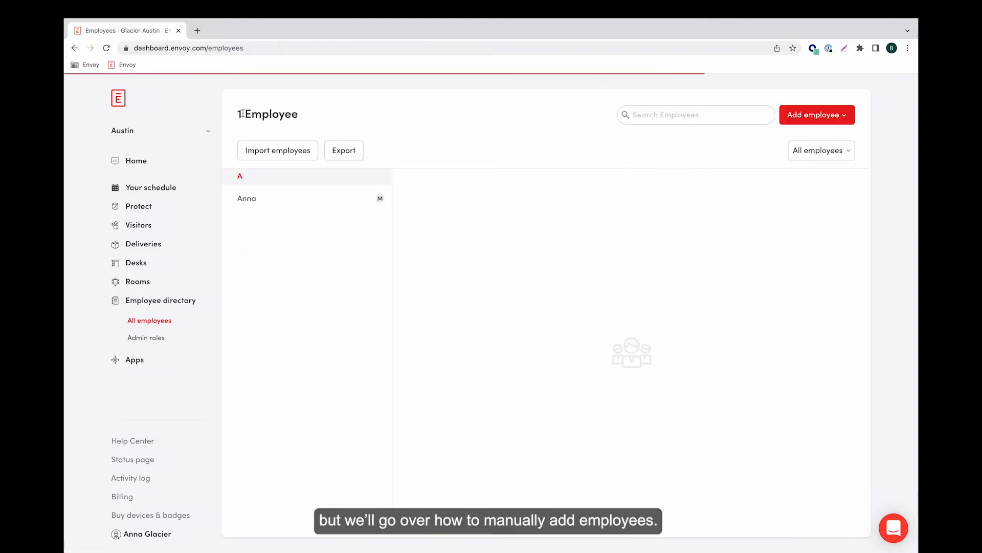
pyautogui.moveTo(817, 114)
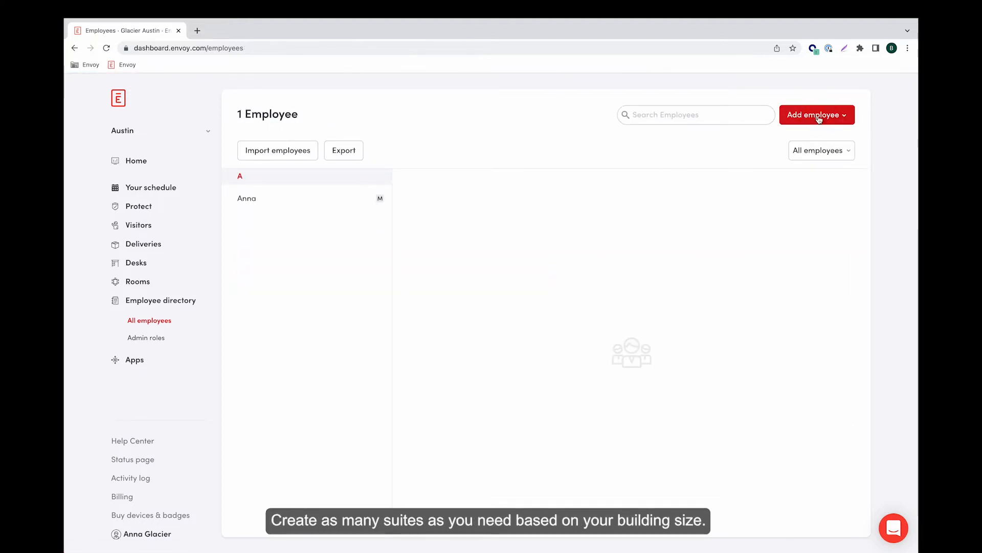
pyautogui.click(813, 115)
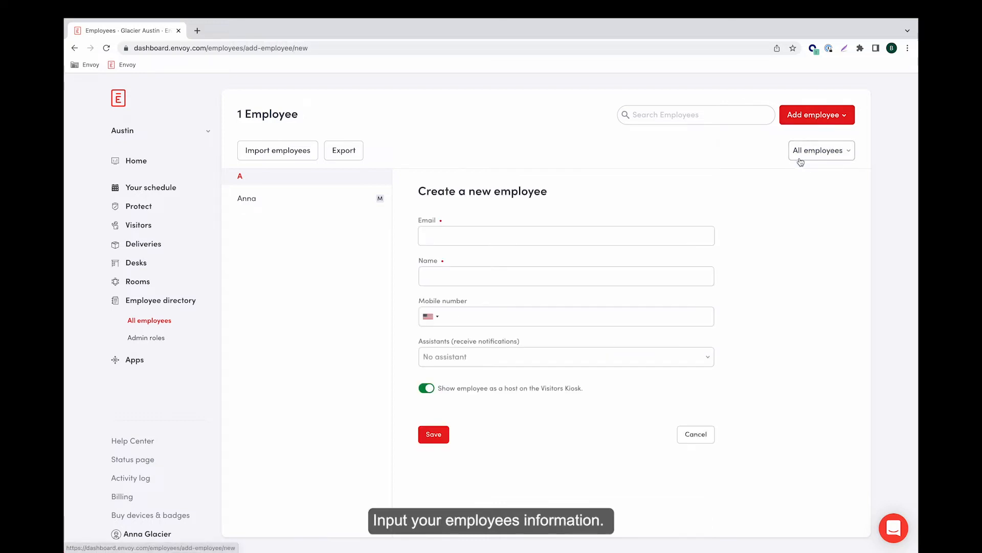
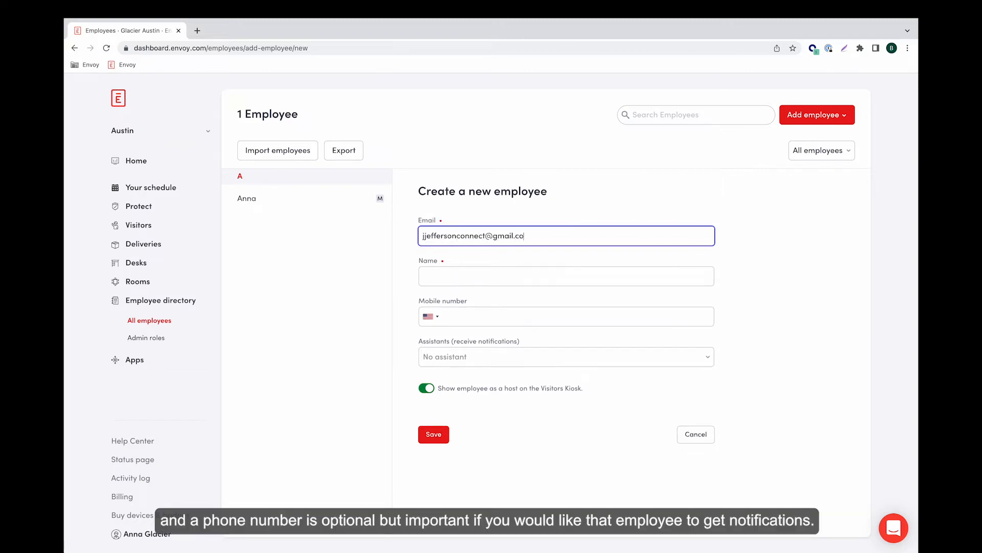
pyautogui.write('Jeff J')
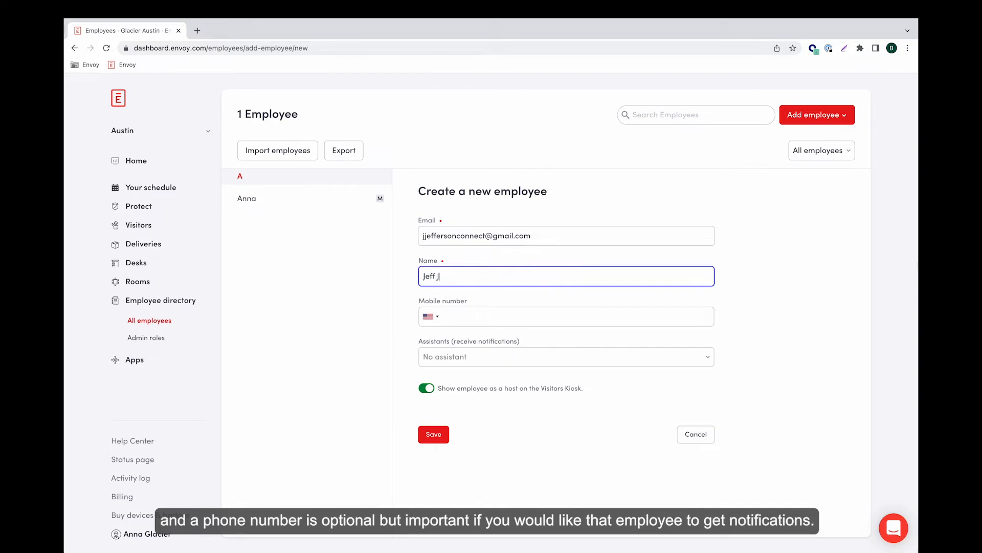
pyautogui.write('efferson')
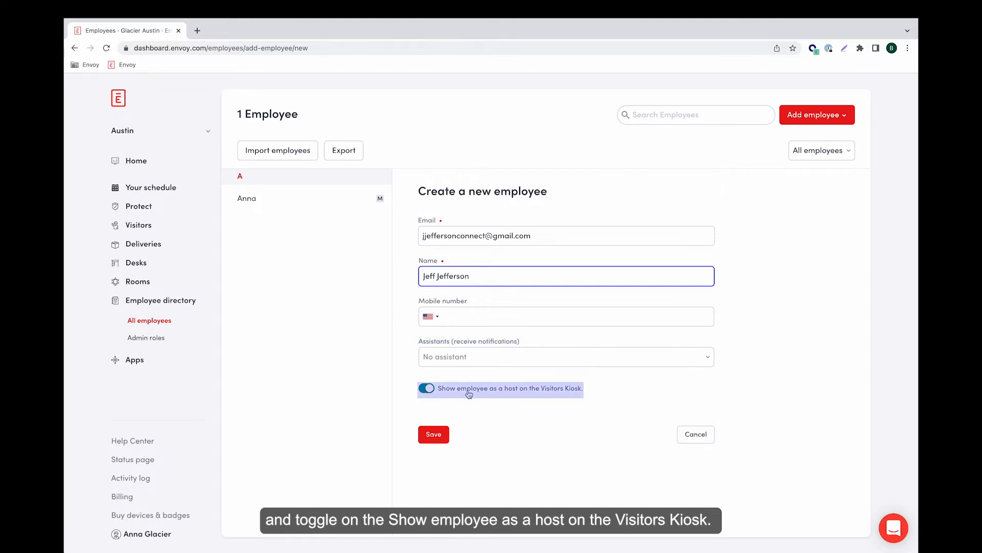
pyautogui.click(432, 433)
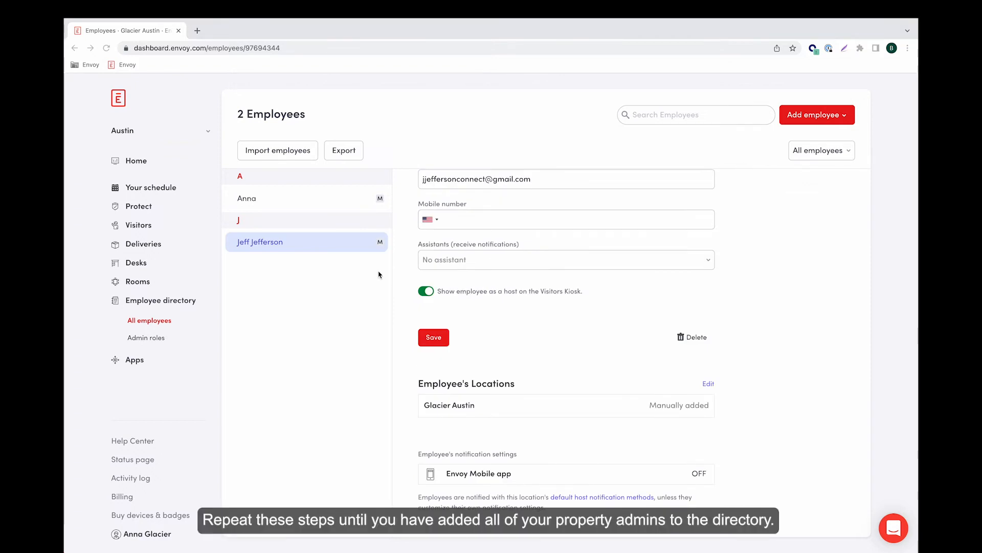
pyautogui.moveTo(183, 316)
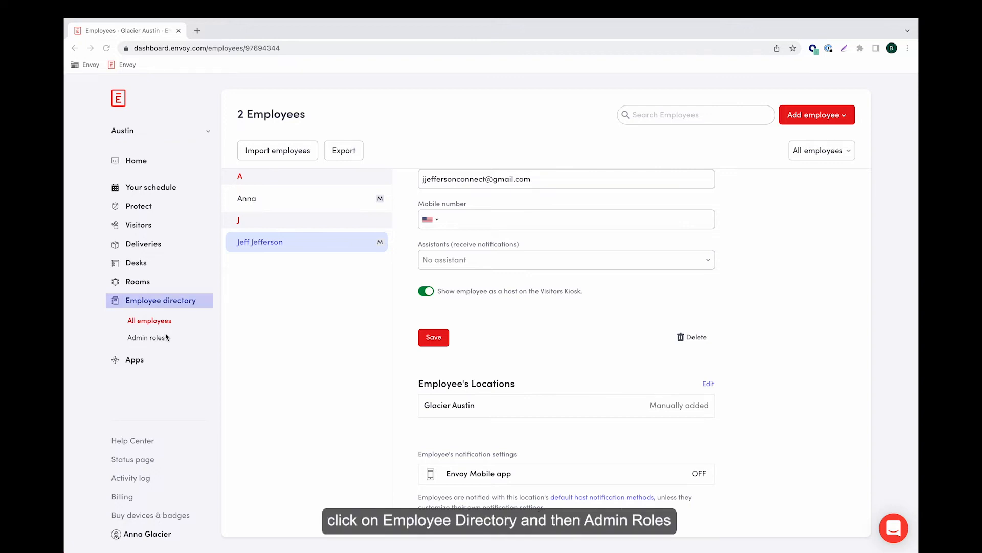
# - Open the Admin roles page under Employee directory
pyautogui.click(145, 338)
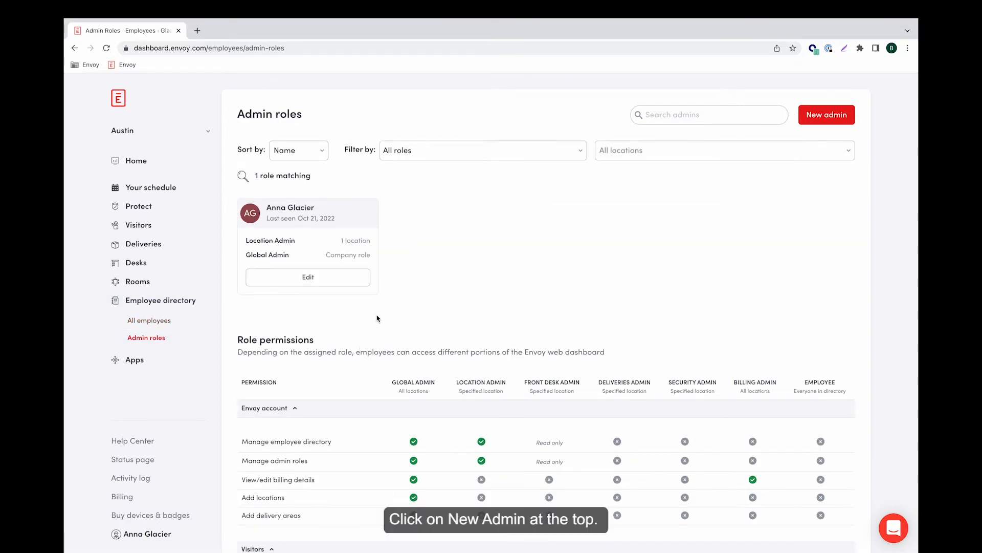
pyautogui.click(827, 114)
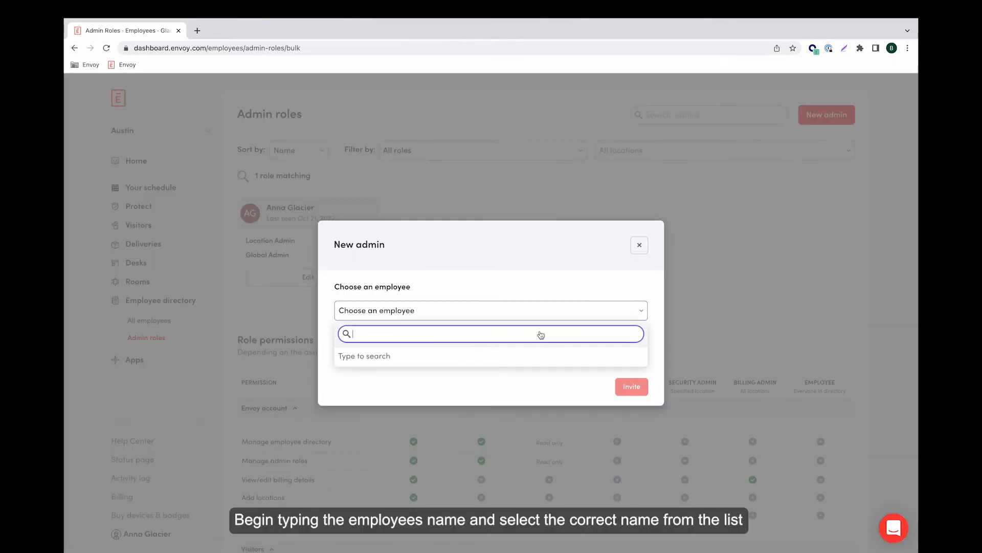
pyautogui.write('jeff')
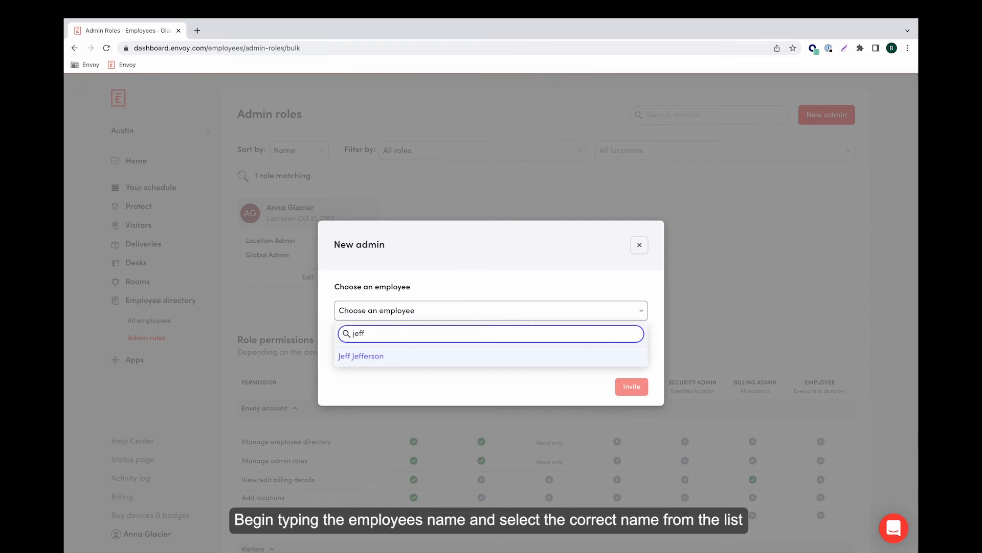
pyautogui.click(361, 356)
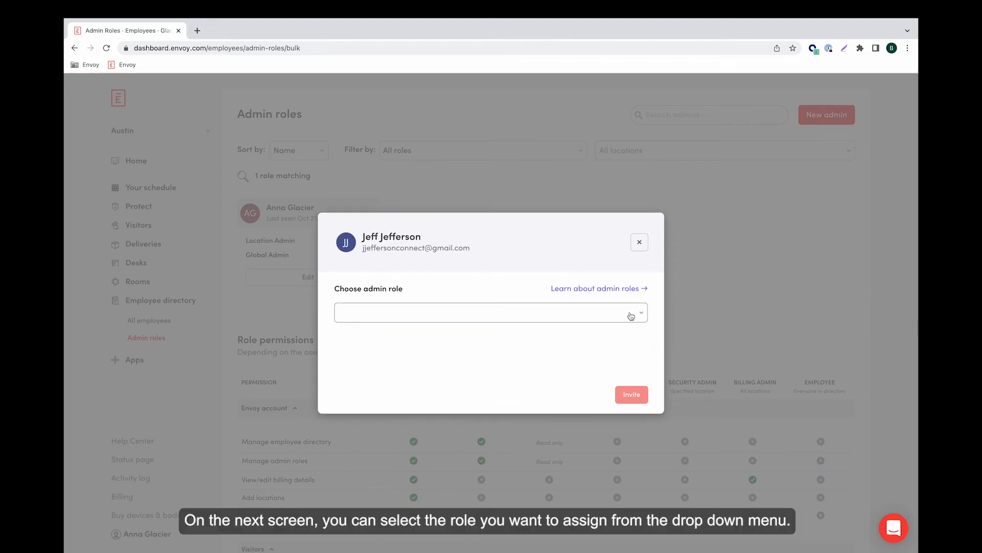
# - Invite Jeff as Property Security Admin for Glacier Properties and Glacier Seattle, then accept the emailed invite
pyautogui.click(491, 312)
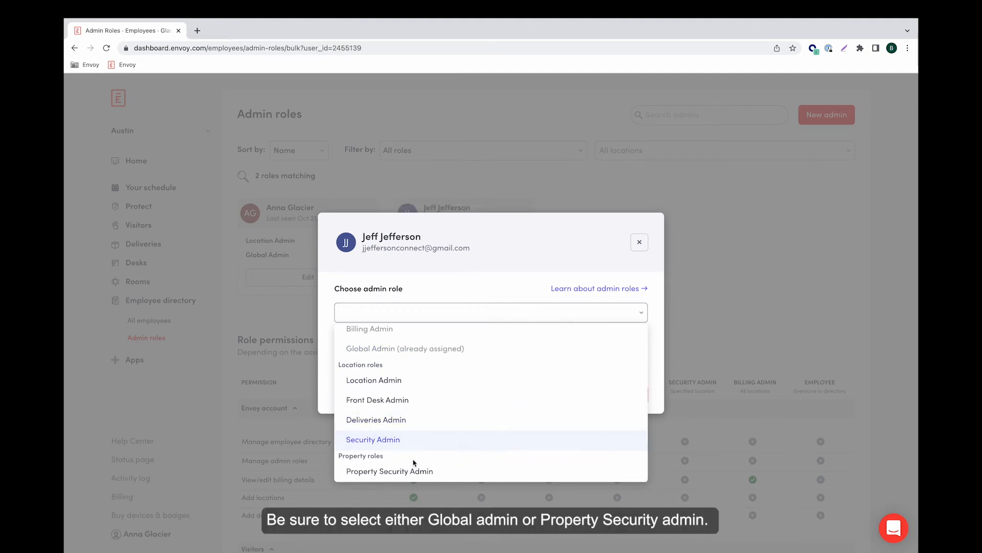
pyautogui.click(389, 470)
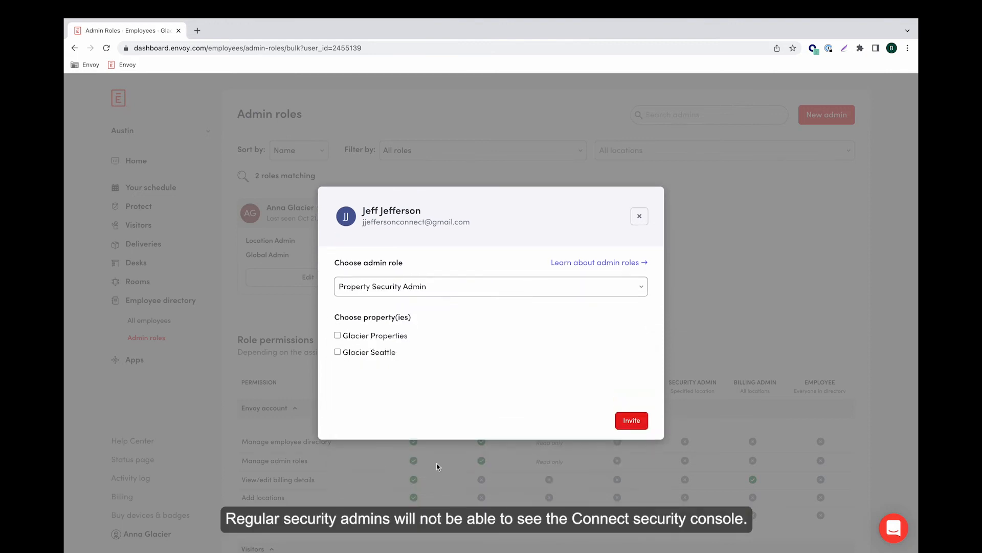
pyautogui.click(337, 336)
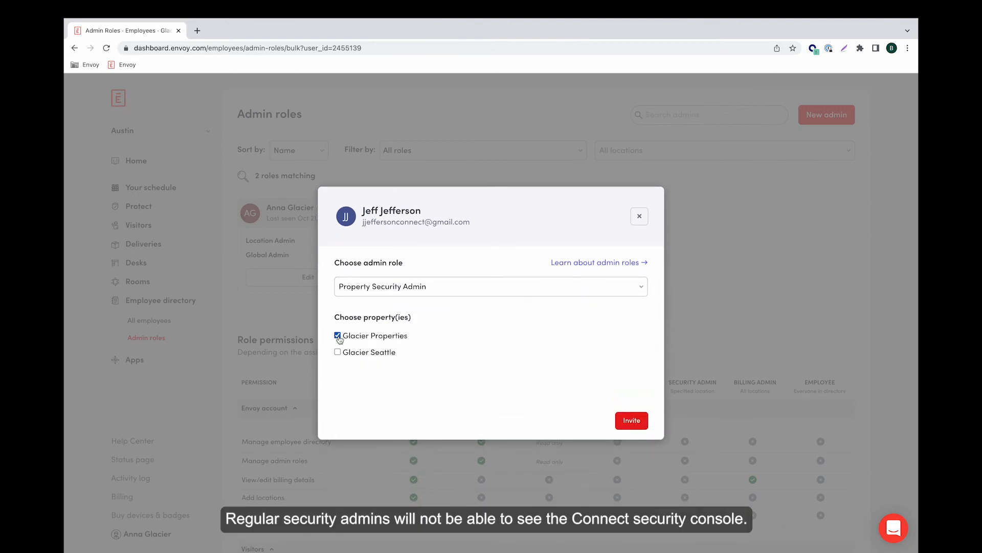
pyautogui.click(337, 351)
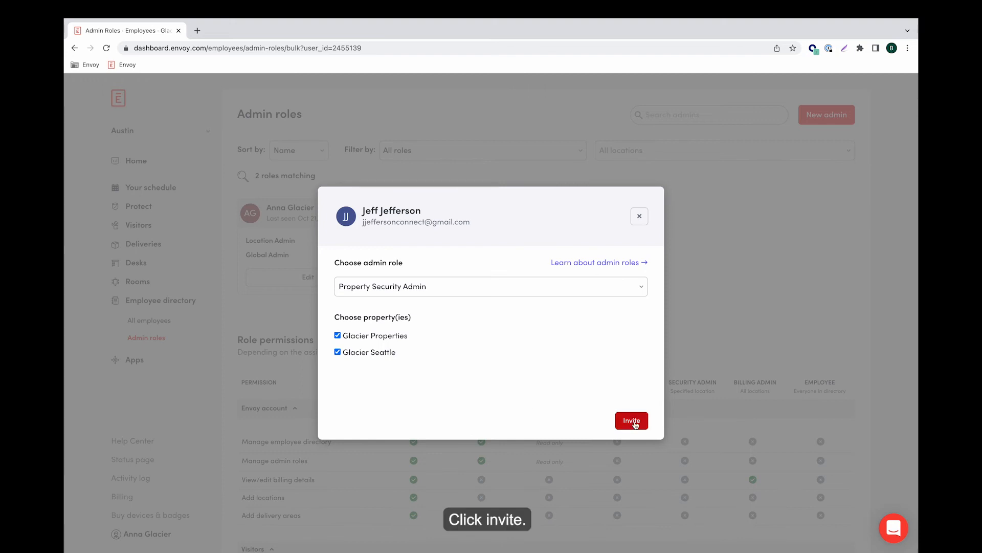
pyautogui.click(631, 420)
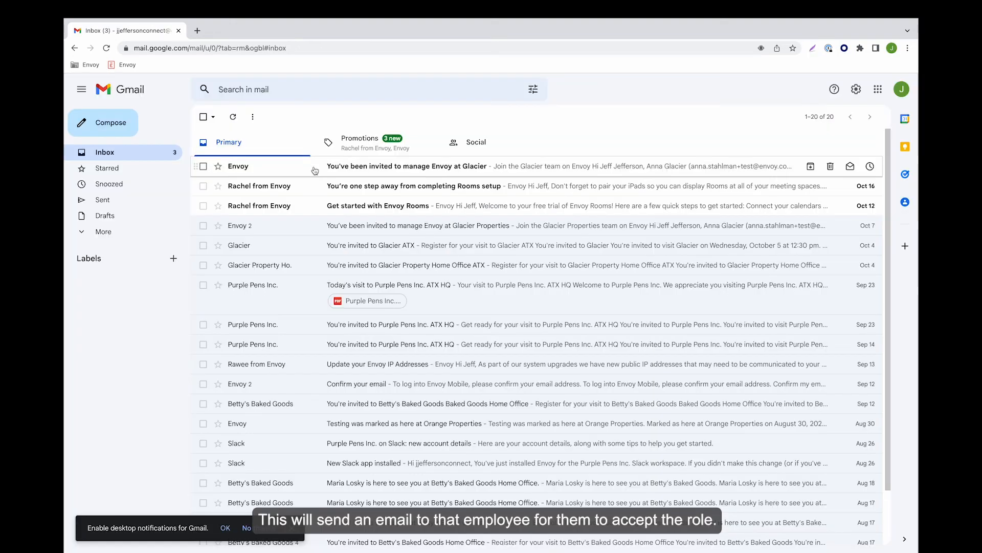
pyautogui.click(407, 165)
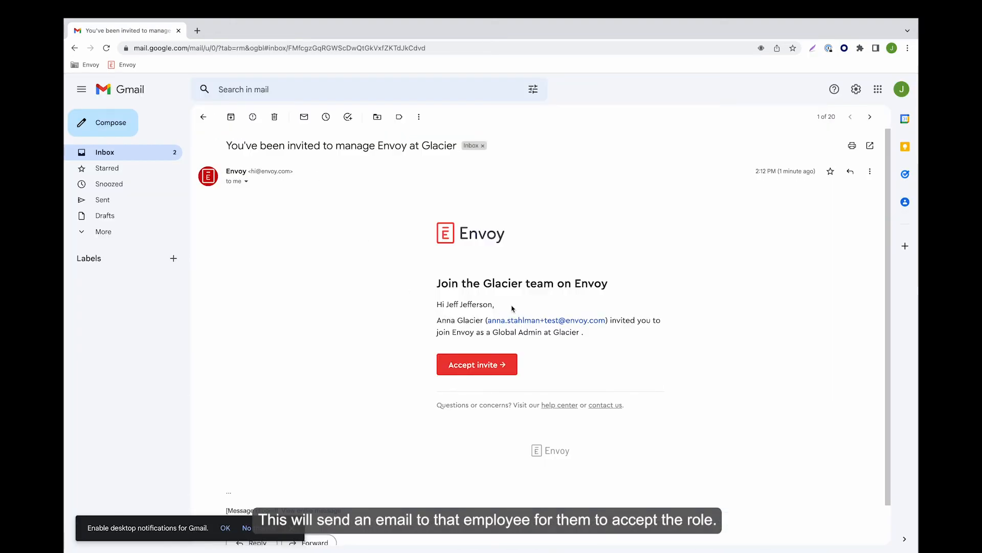
pyautogui.moveTo(390, 391)
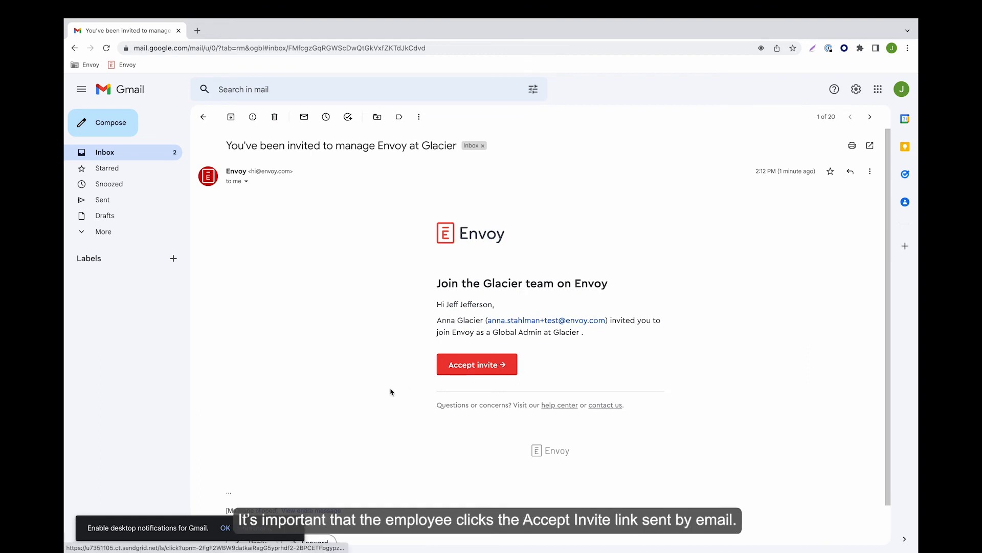
pyautogui.click(476, 364)
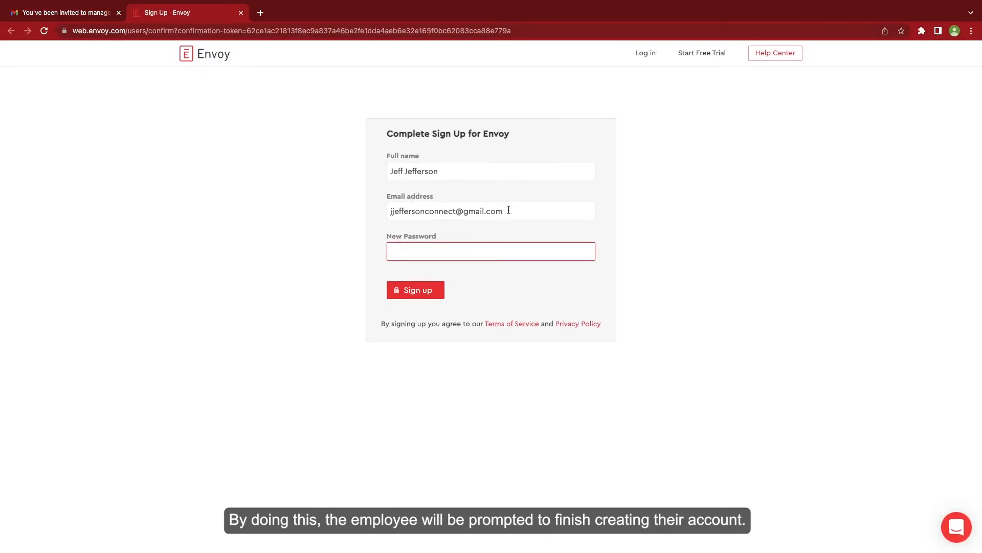
# - Enter a new password on Jeff's Complete Sign Up form
pyautogui.write('••')
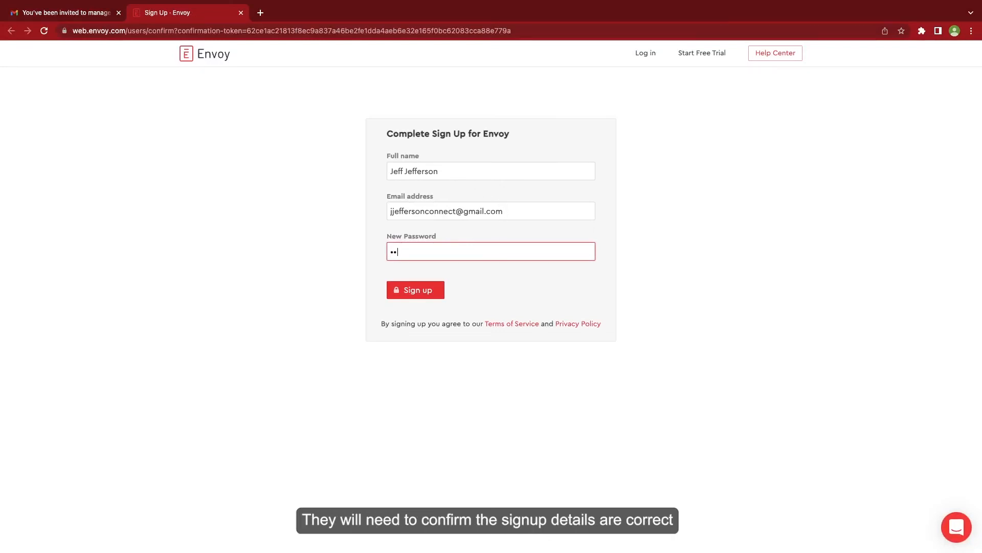